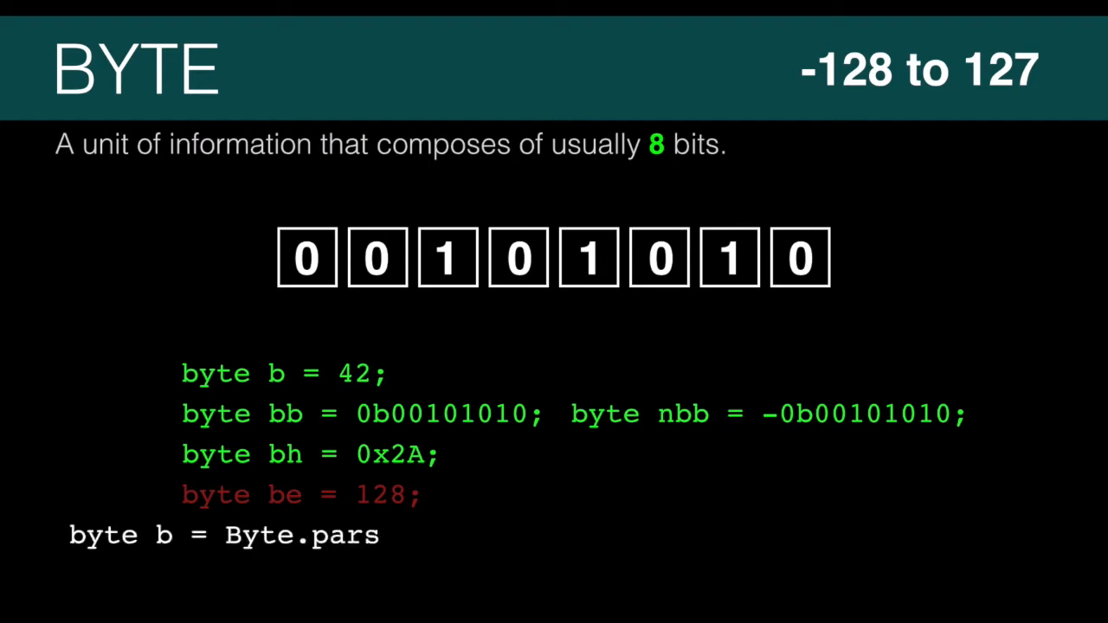
Show the pre-Java 7 line byte b = Byte.parseByte("00101010", 2); // before Java 7
type("eByte(\"00101010\", 2); // before Java 7")
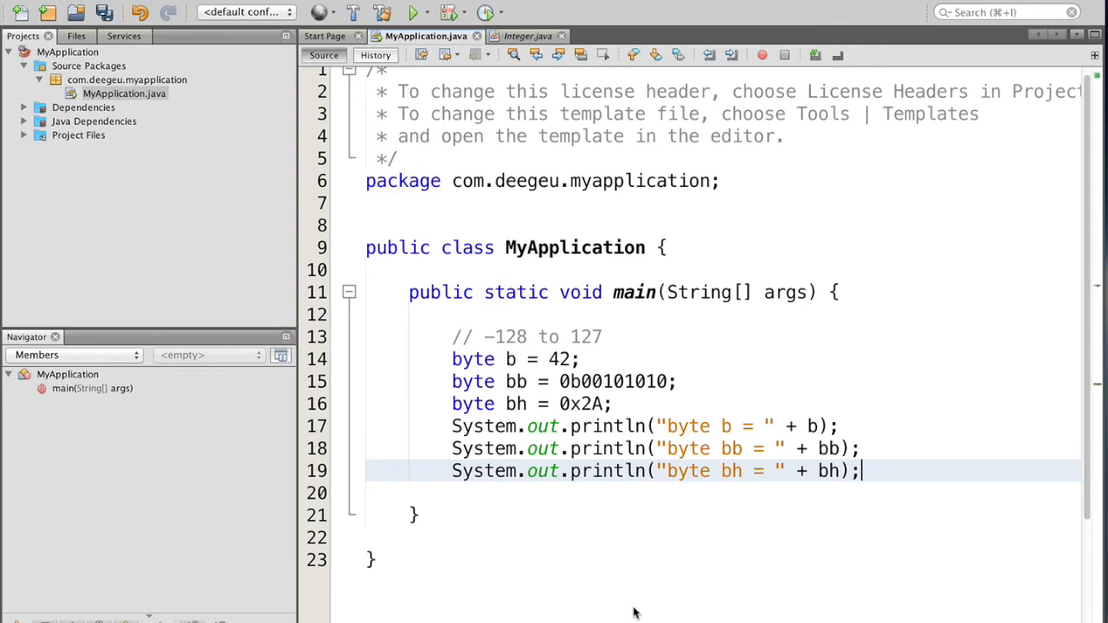
Run the project, confirm b, bb and bh all print 42, then select b's value
left_click(414, 13)
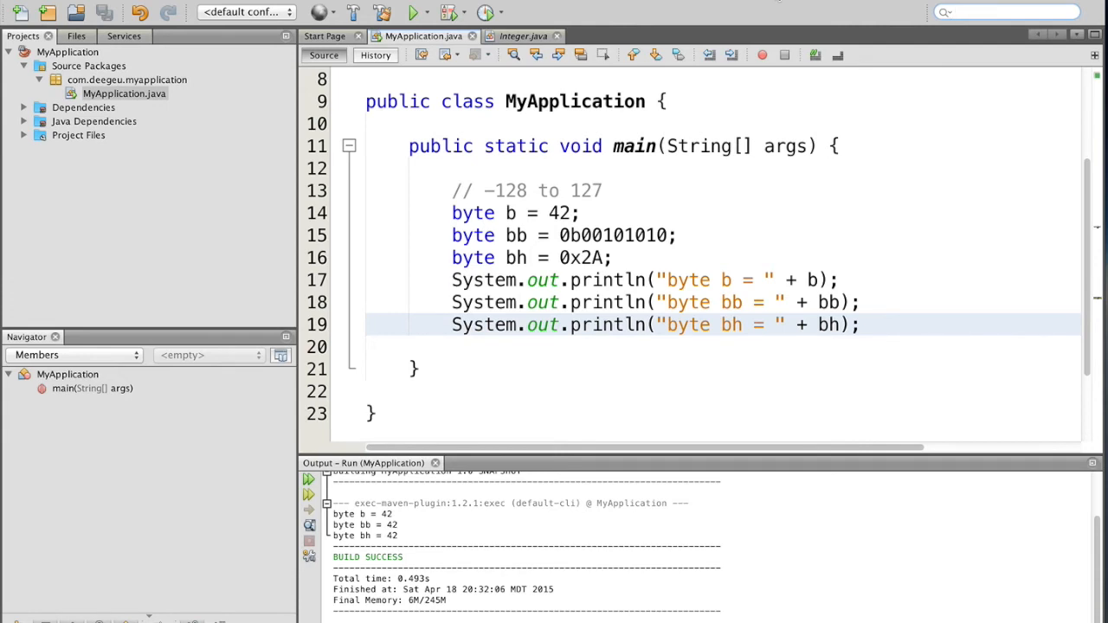
mouse_move(895, 179)
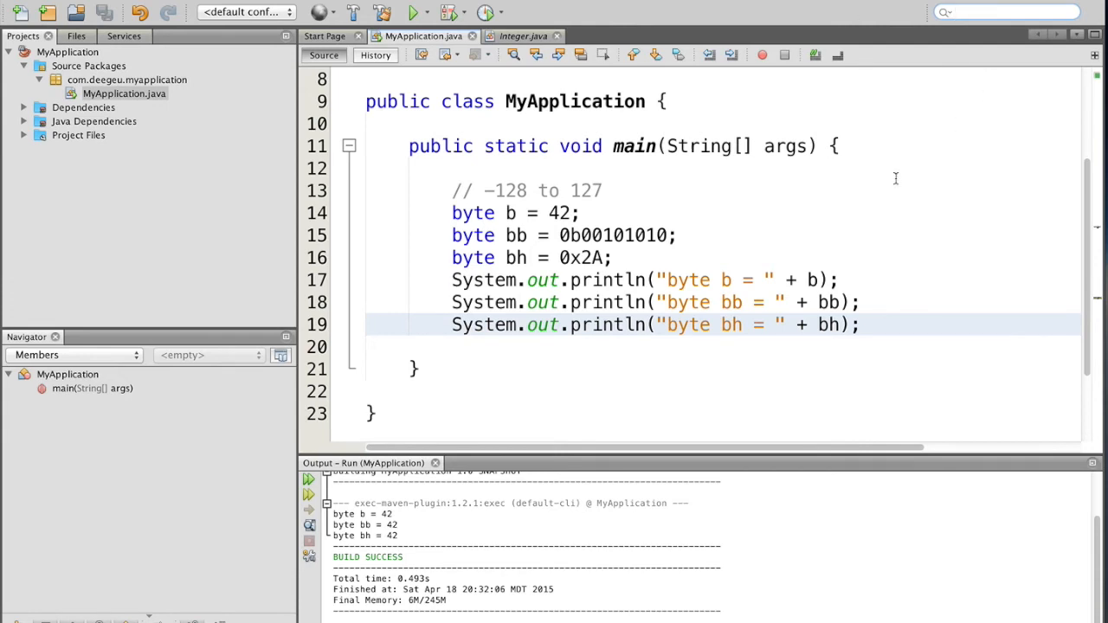
mouse_move(693, 171)
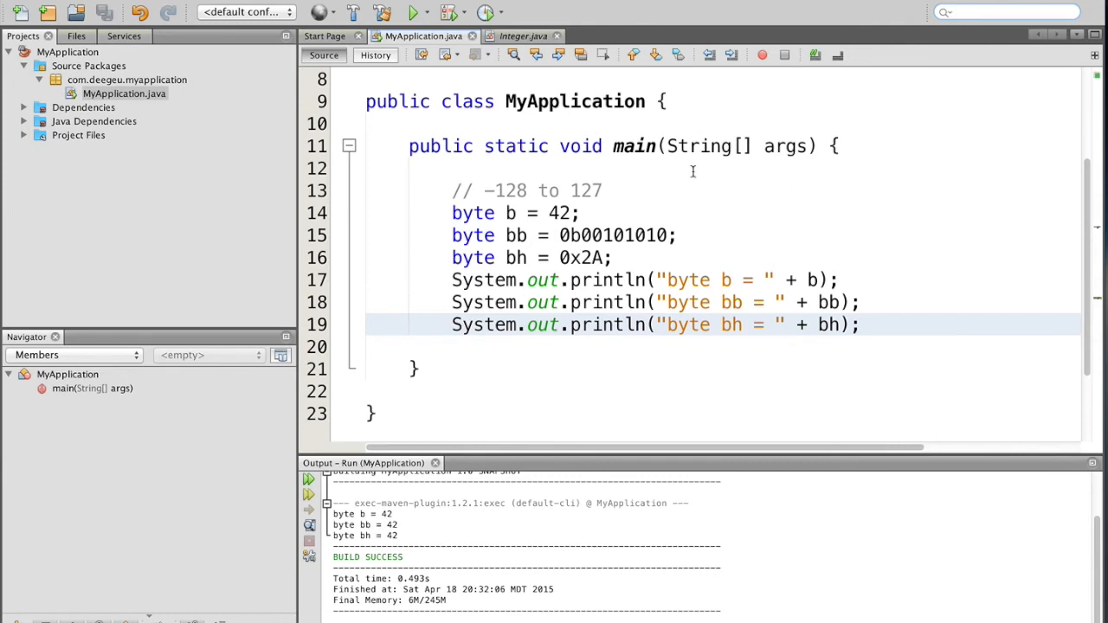
left_click(571, 213)
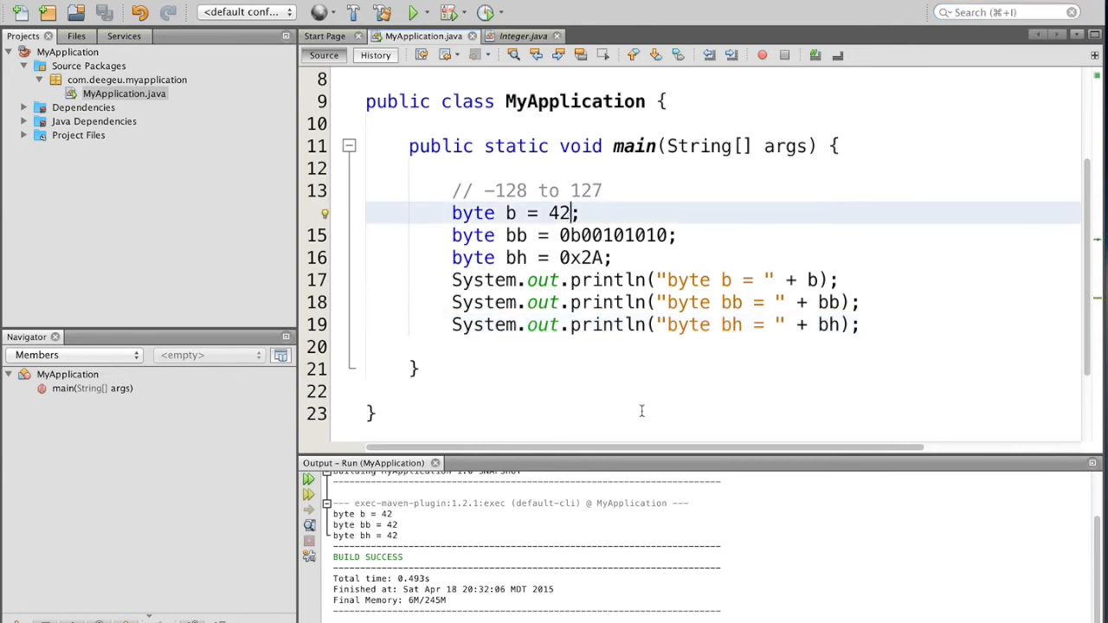